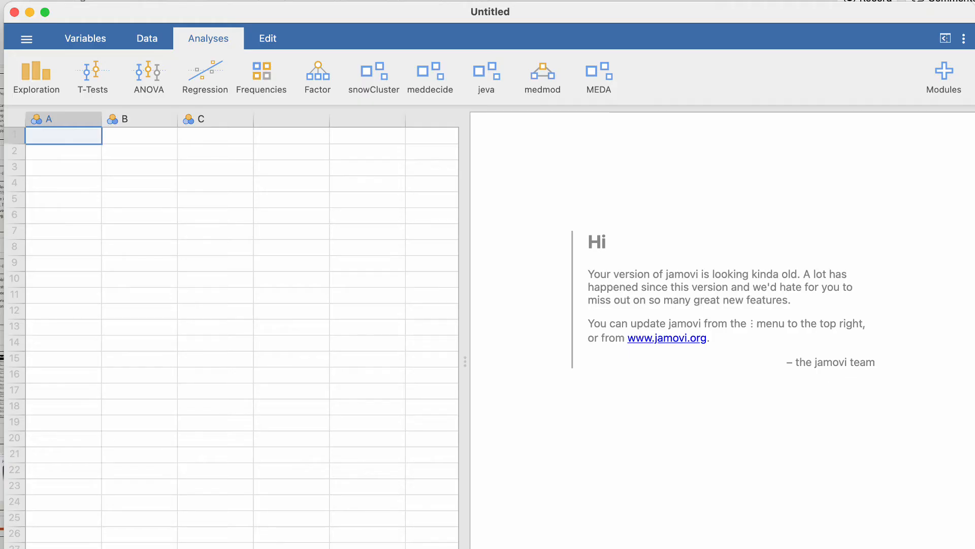
Rename column A of student labels to Student in the Data Variable setup
{"action": "double_click", "coordinate": [49, 119]}
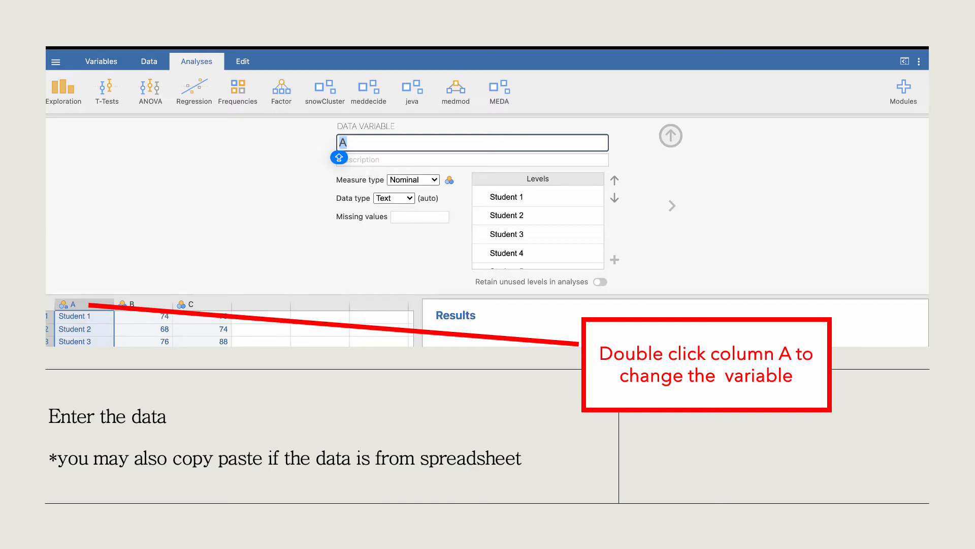
{"action": "type", "text": "Student"}
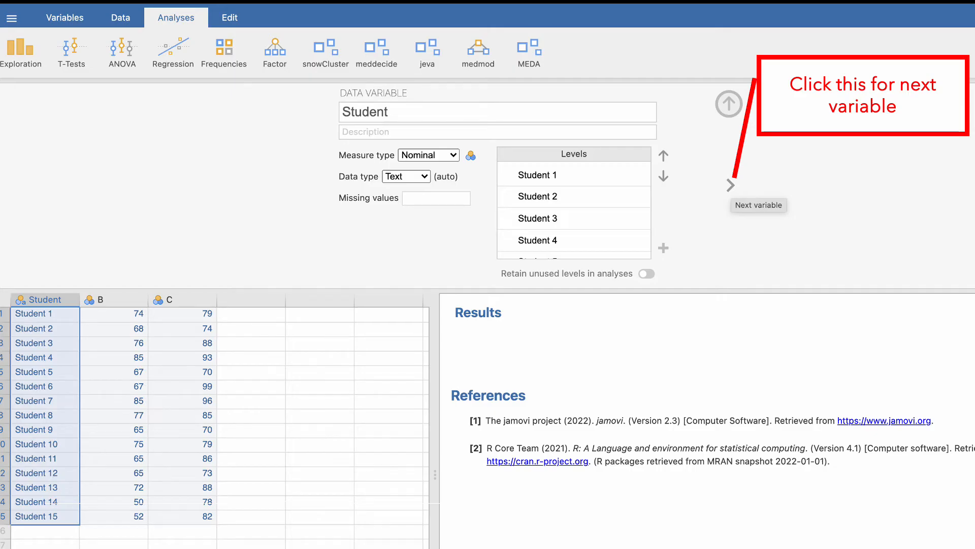
Rename the second score column to Pretest
{"action": "left_click", "coordinate": [730, 185]}
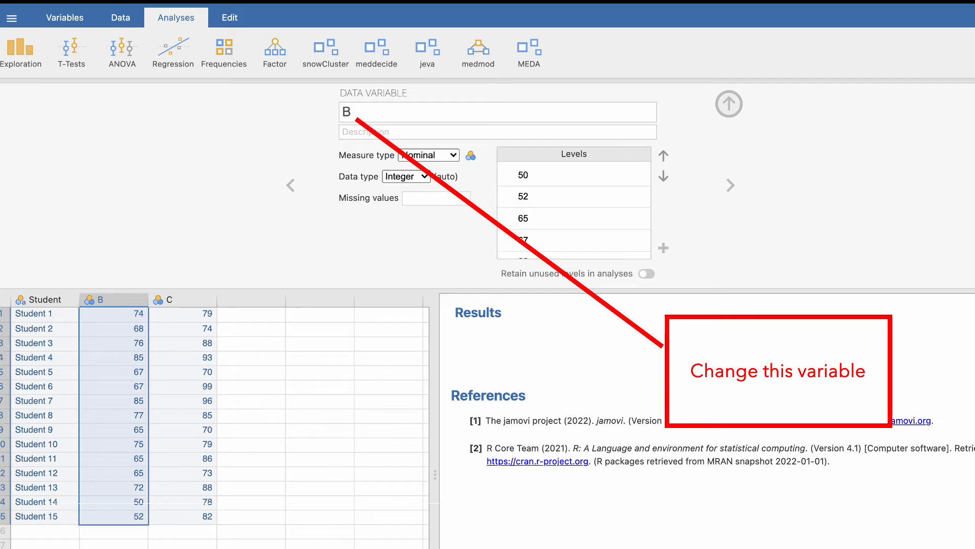
{"action": "type", "text": "Pretest"}
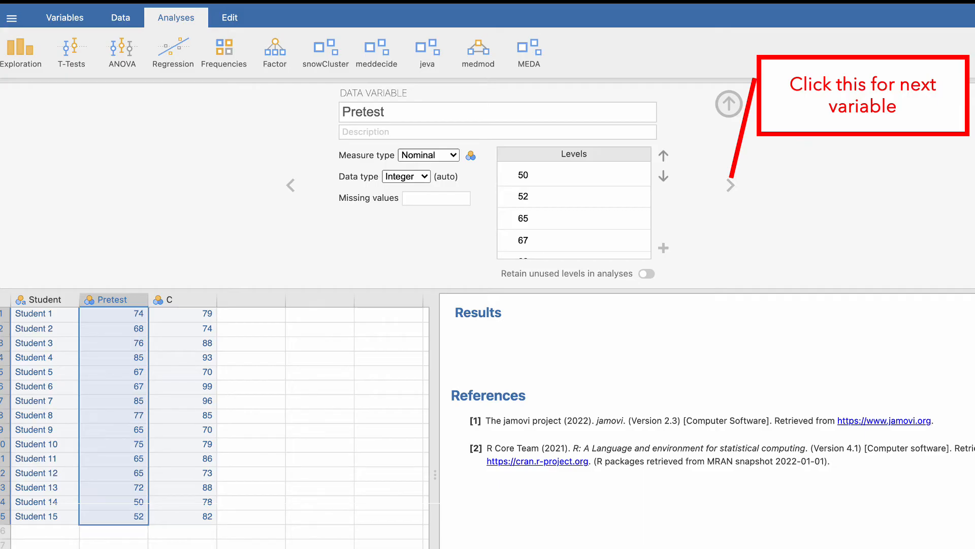
Rename the third score column to Posttest and confirm the variable names
{"action": "left_click", "coordinate": [731, 185]}
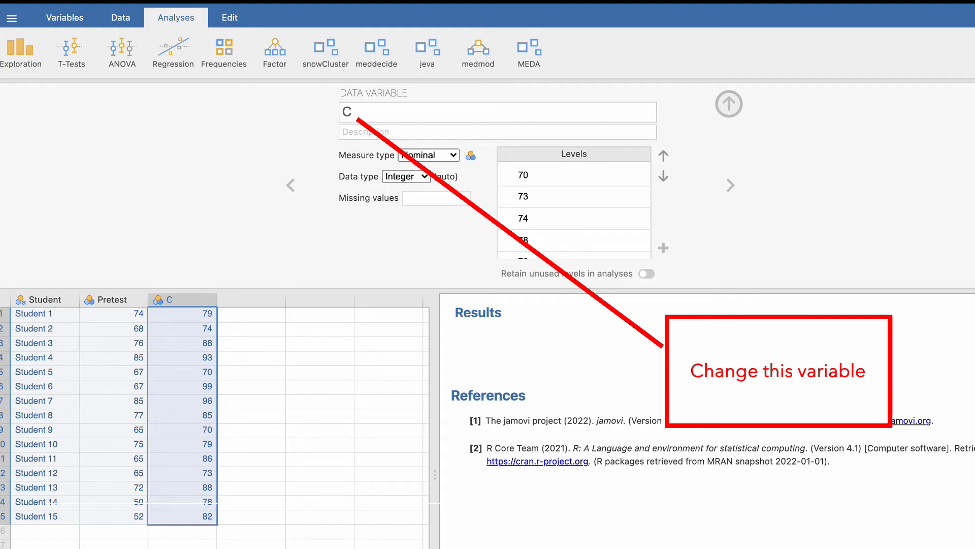
{"action": "type", "text": "Posttest"}
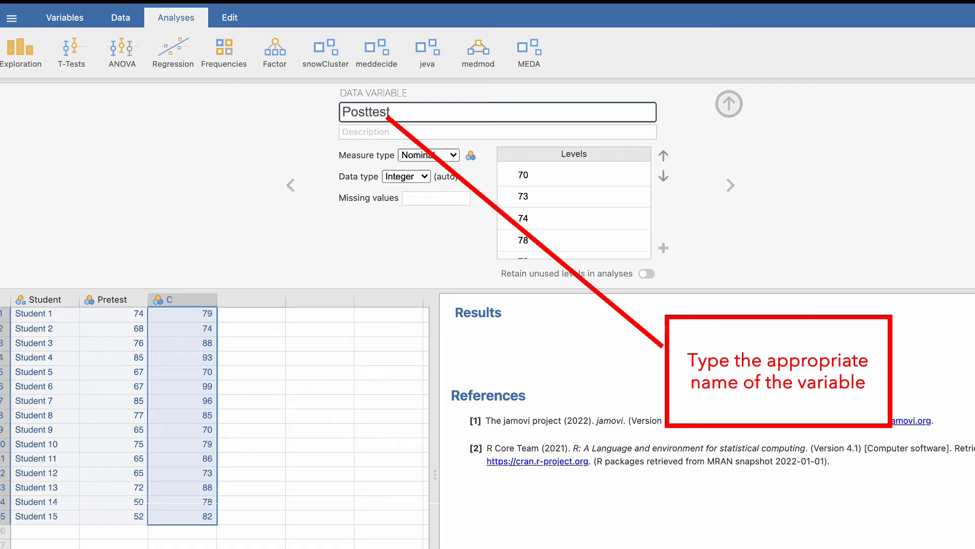
{"action": "left_click", "coordinate": [28, 51]}
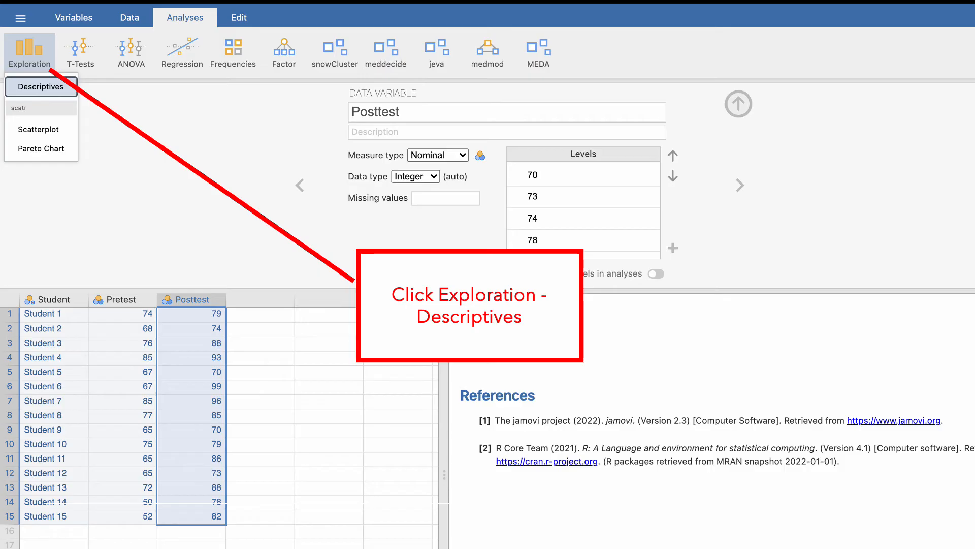
Start a Descriptives analysis of Pretest and Posttest with frequency tables enabled
{"action": "left_click", "coordinate": [40, 86]}
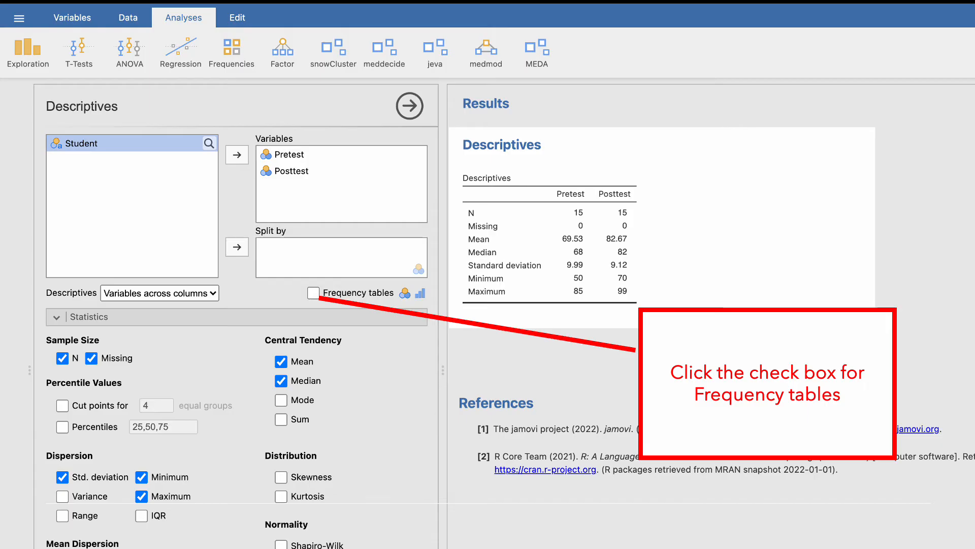
{"action": "left_click", "coordinate": [312, 293]}
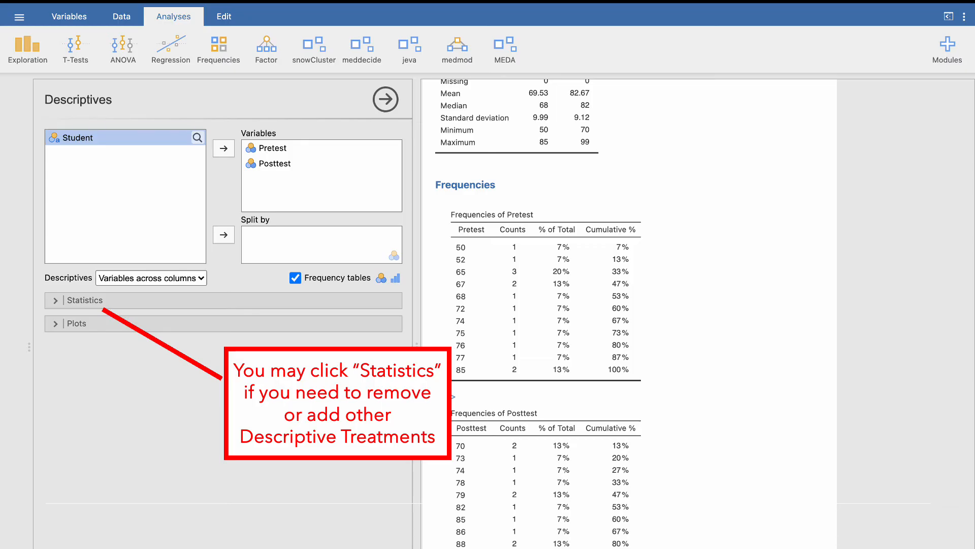
Expand the Statistics options of the Descriptives analysis
{"action": "left_click", "coordinate": [84, 300]}
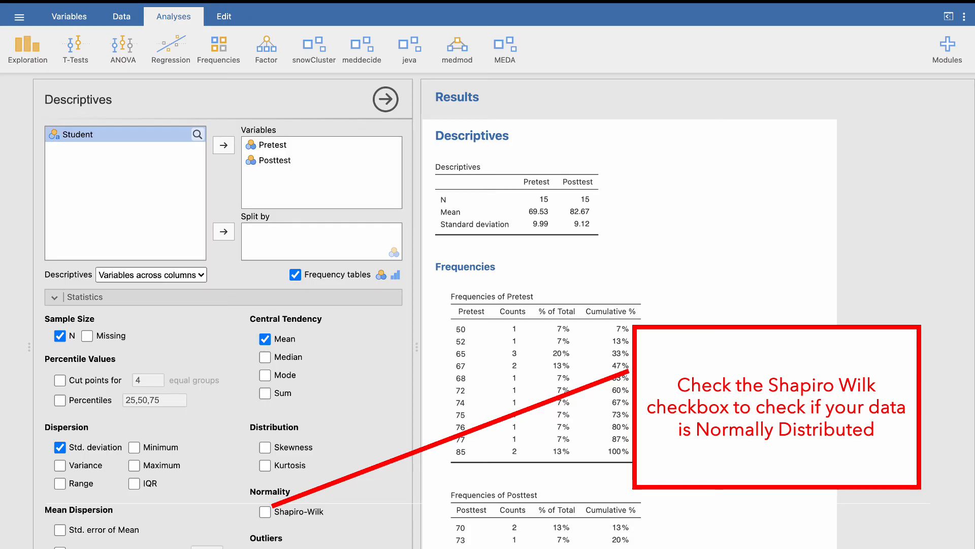
Add the Shapiro-Wilk normality check to the Descriptives table
{"action": "left_click", "coordinate": [264, 511]}
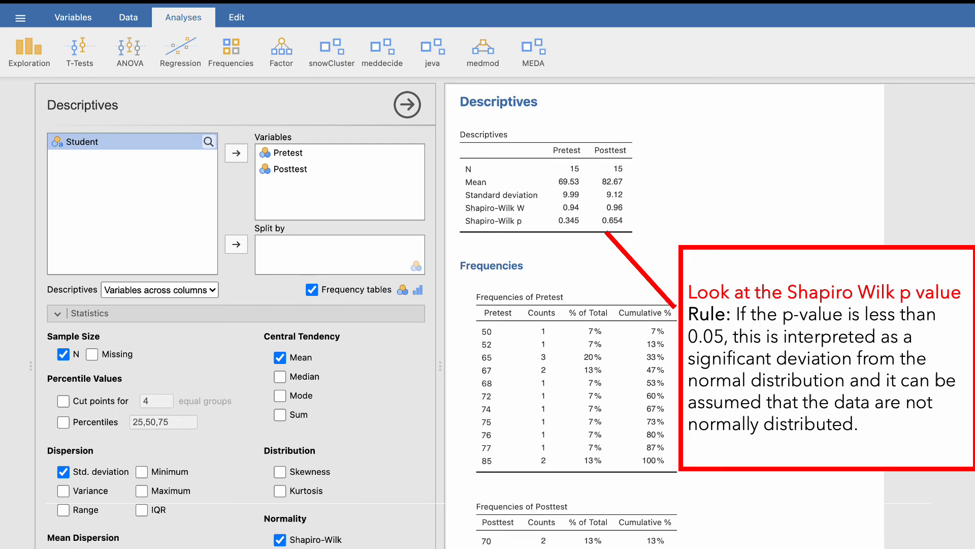
Start a Paired Samples T-Test analysis from the T-Tests menu
{"action": "left_click", "coordinate": [79, 51]}
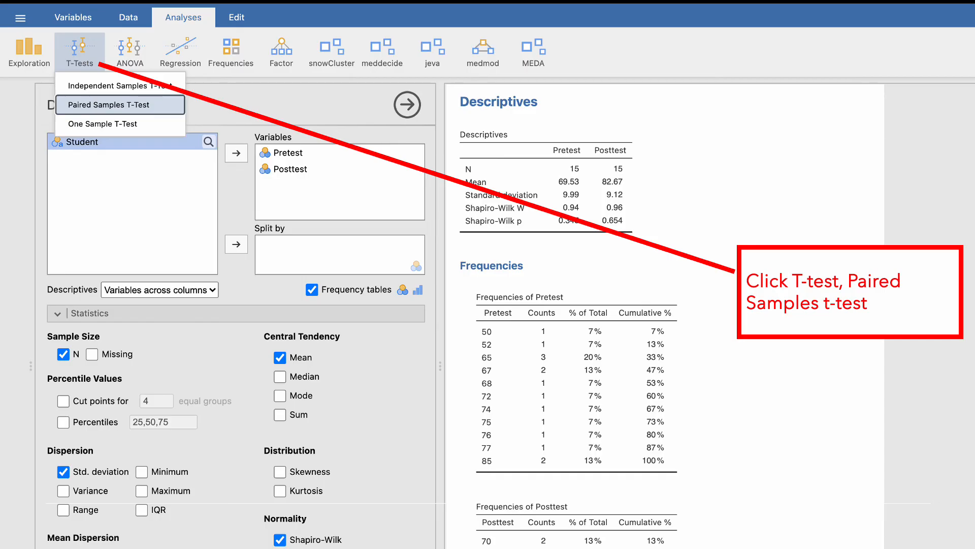
{"action": "left_click", "coordinate": [119, 104]}
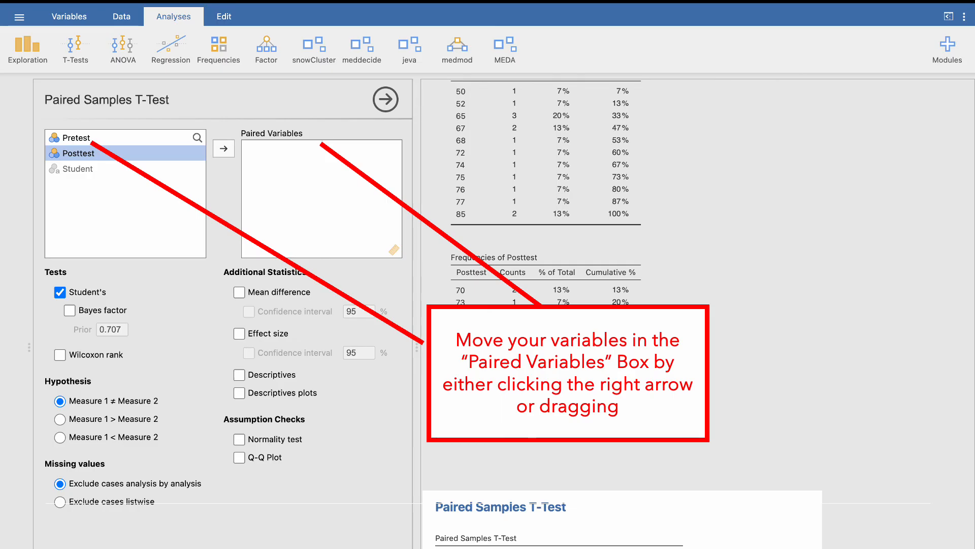
Pair Pretest with Posttest, giving t = −5.11, df 14, p < .001
{"action": "left_click", "coordinate": [222, 148]}
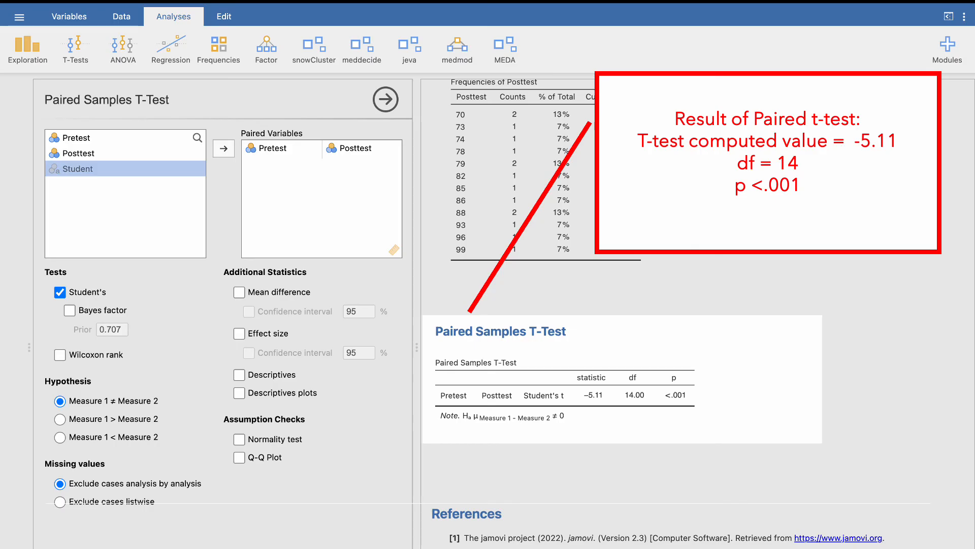